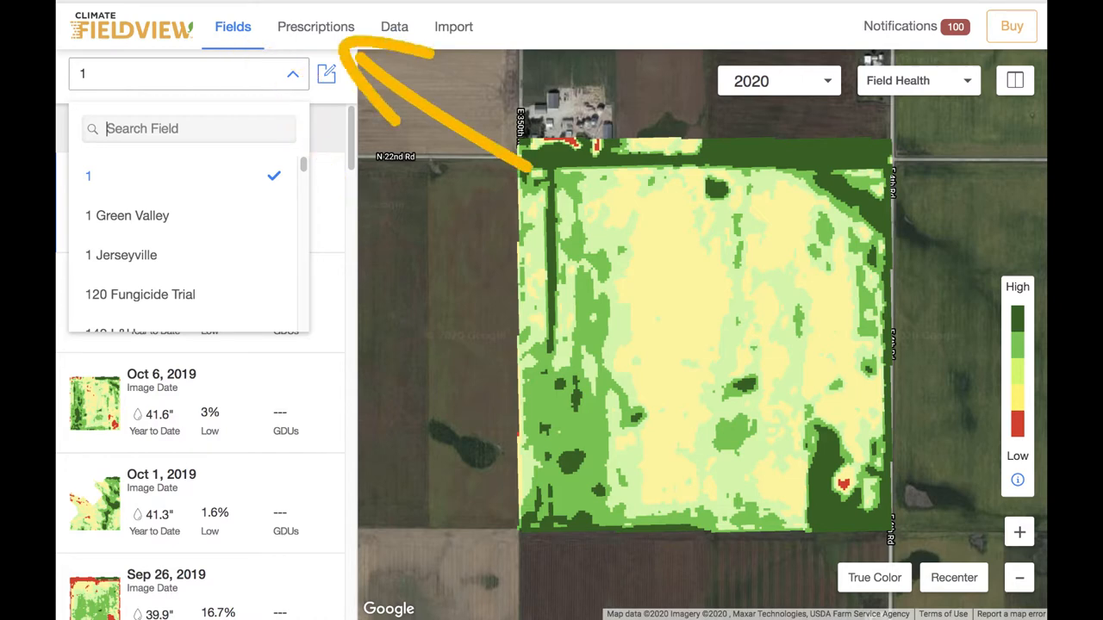
click(315, 26)
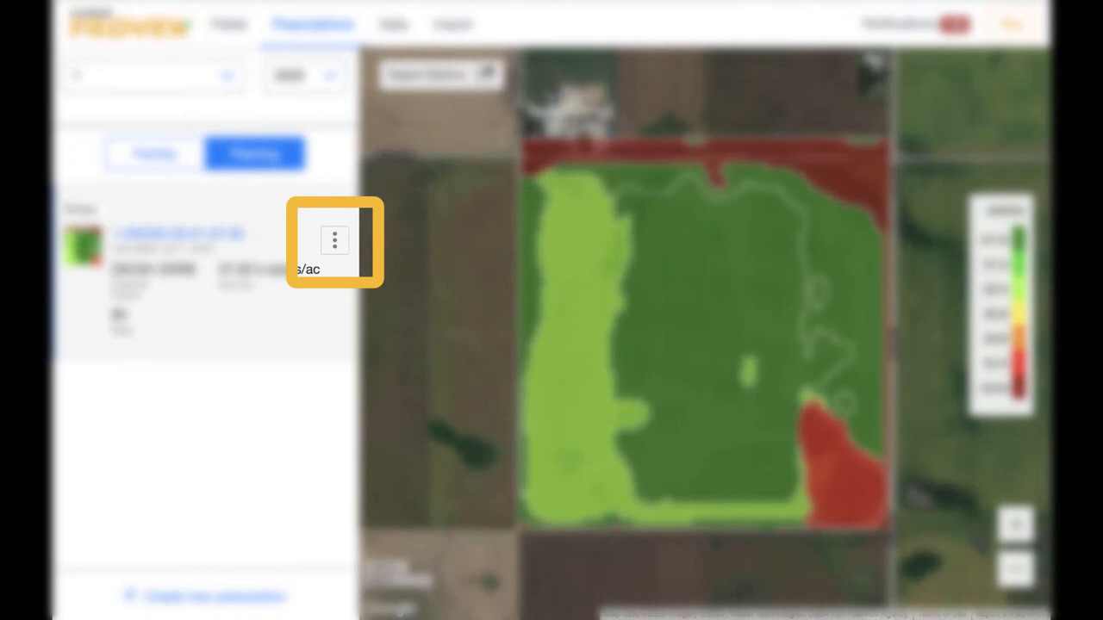
click(334, 240)
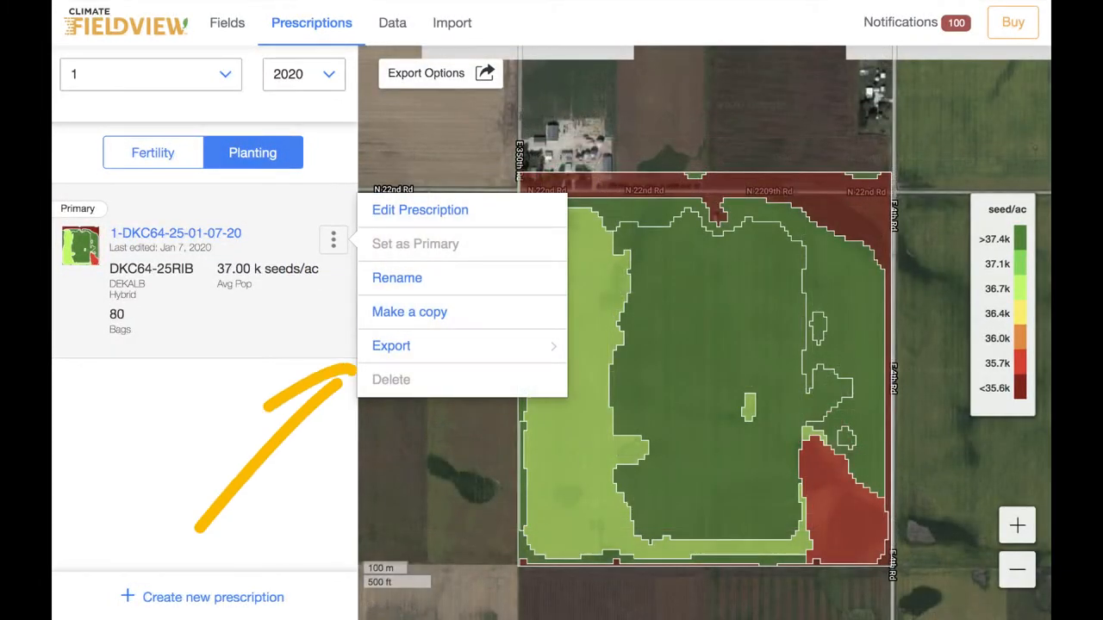